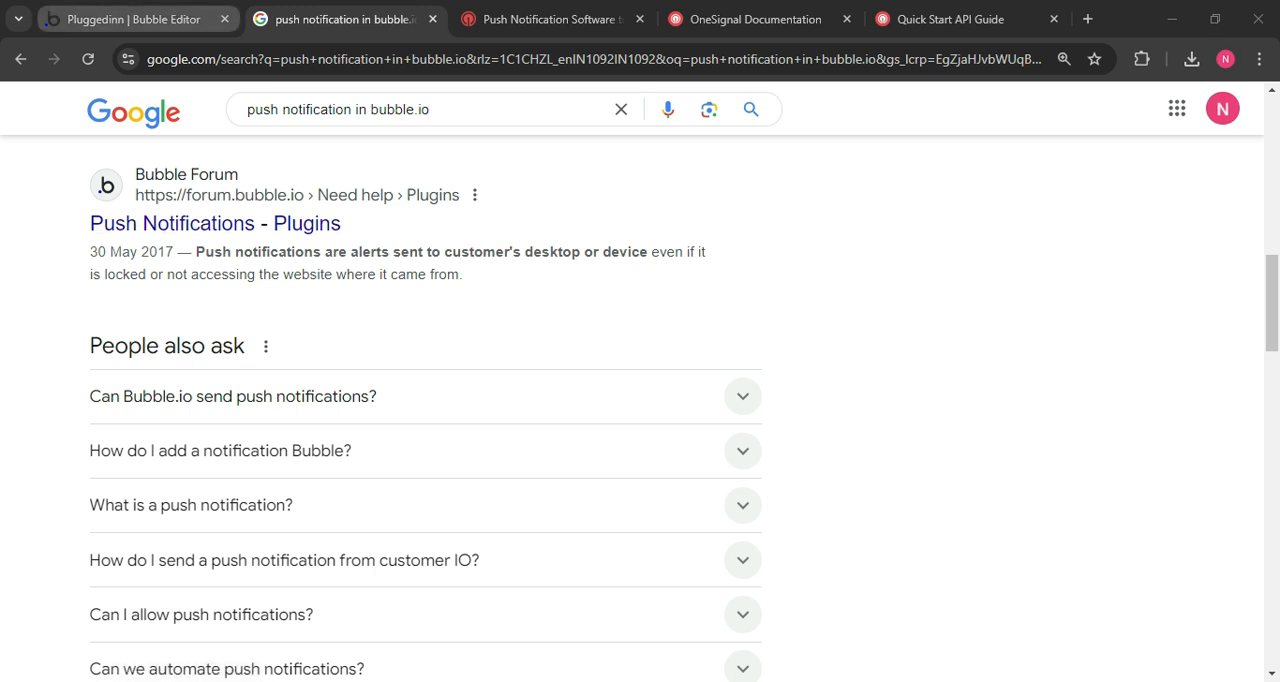
Step: Review the One signal API Push notification call in API Connector, then visit OneSignal's website
{"action": "left_click", "coordinate": [130, 19]}
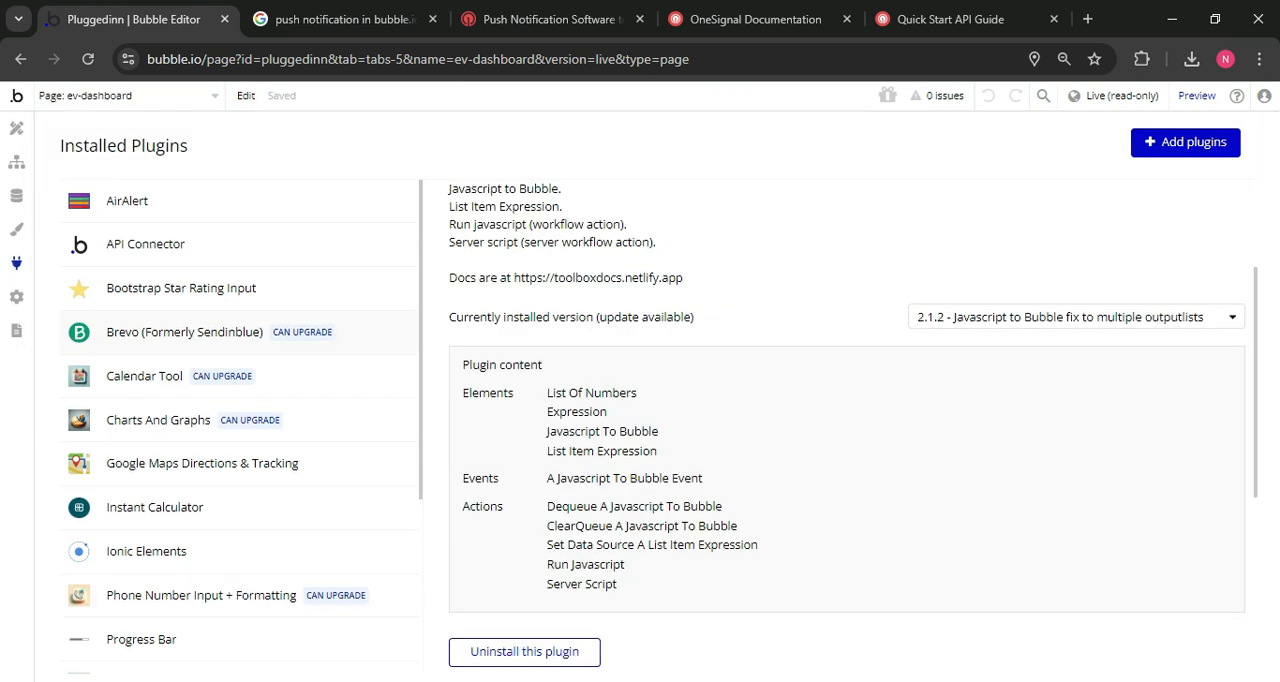
{"action": "left_click", "coordinate": [145, 244]}
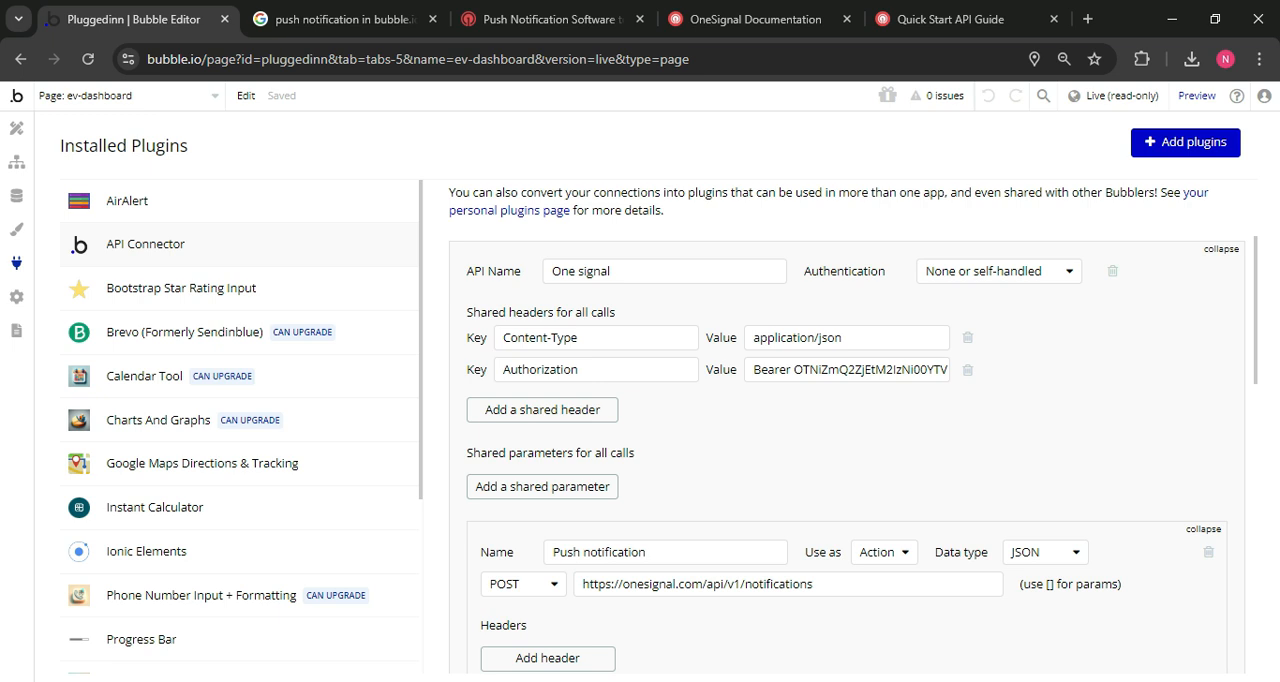
{"action": "scroll", "scroll_direction": "down", "scroll_amount": 3}
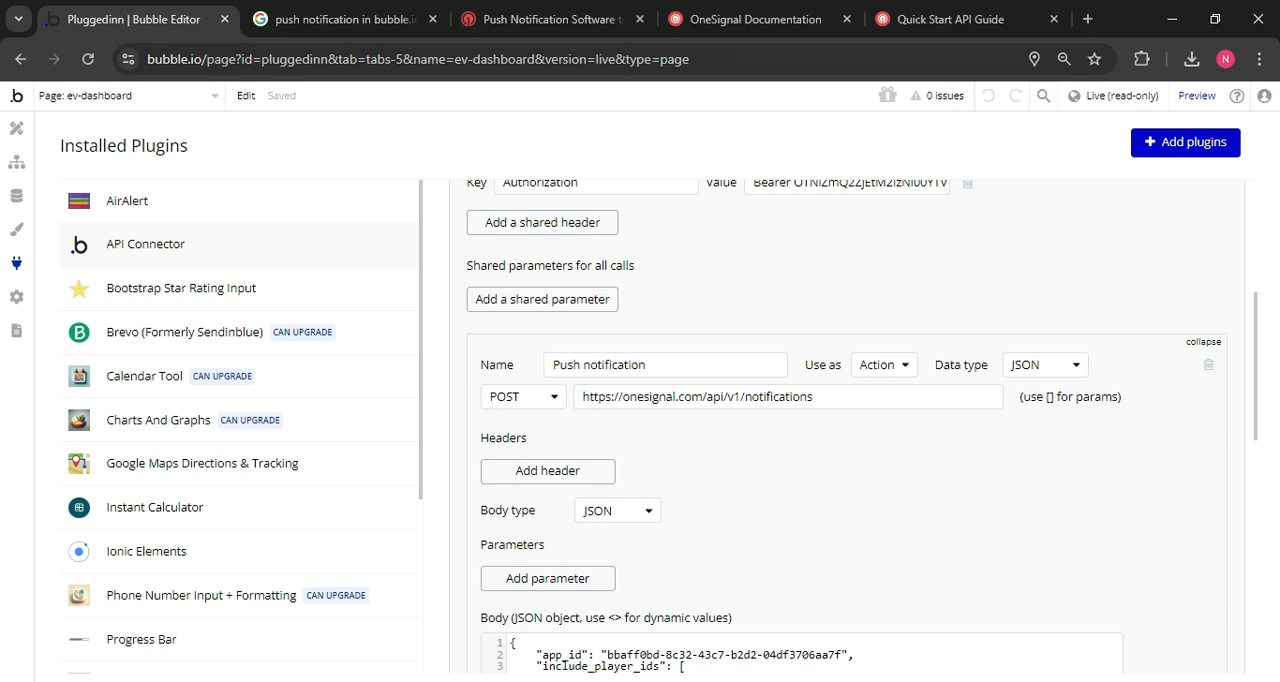
{"action": "left_click", "coordinate": [548, 19]}
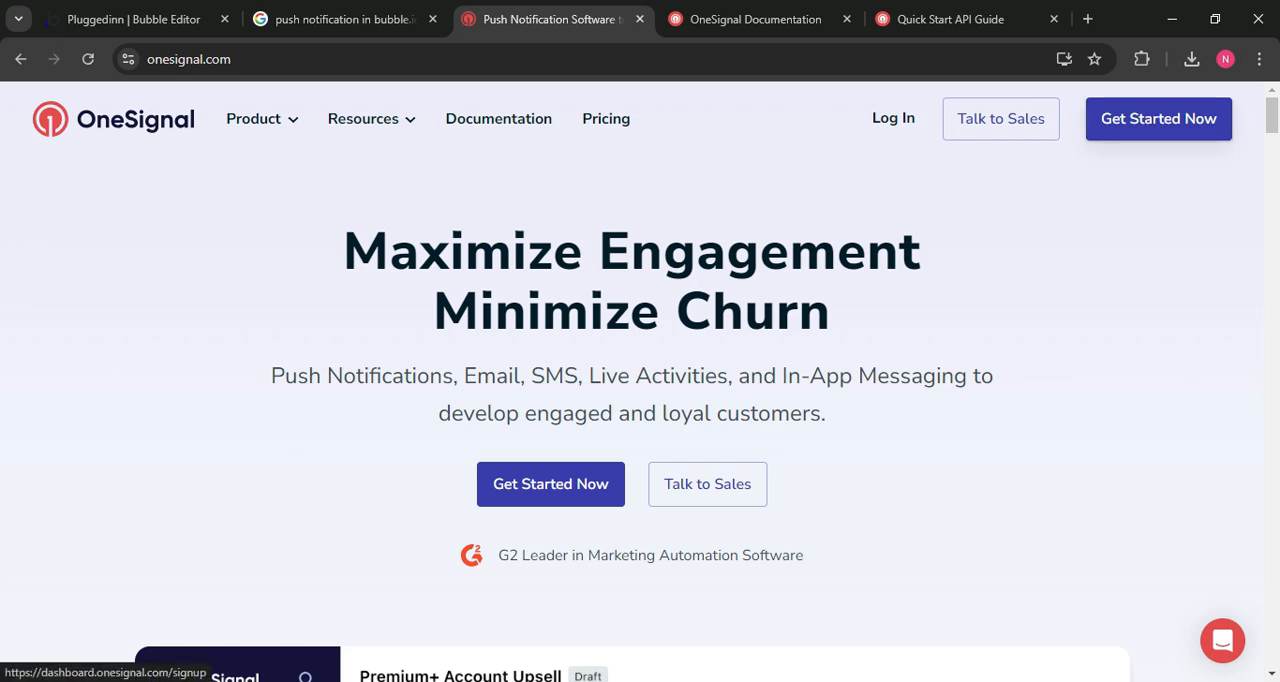
{"action": "mouse_move", "coordinate": [755, 19]}
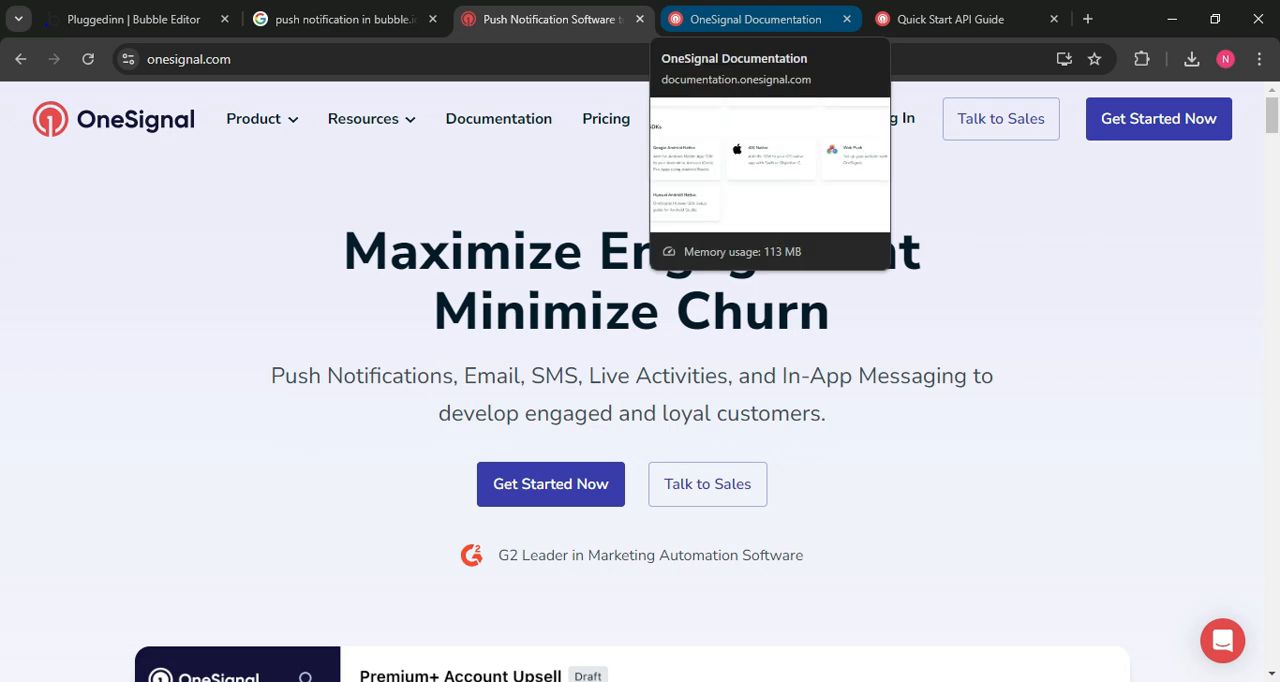
Step: Browse OneSignal's Quick Start API guide and documentation home, then return to the Bubble editor
{"action": "left_click", "coordinate": [948, 19]}
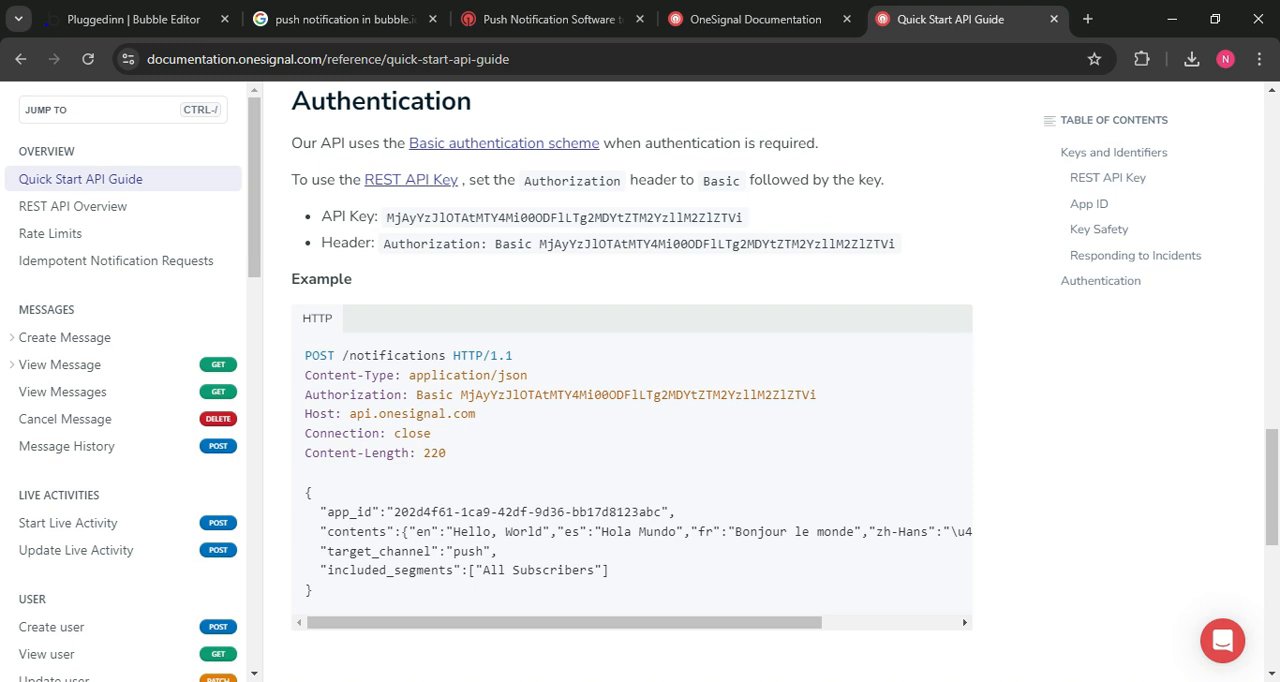
{"action": "mouse_move", "coordinate": [947, 356]}
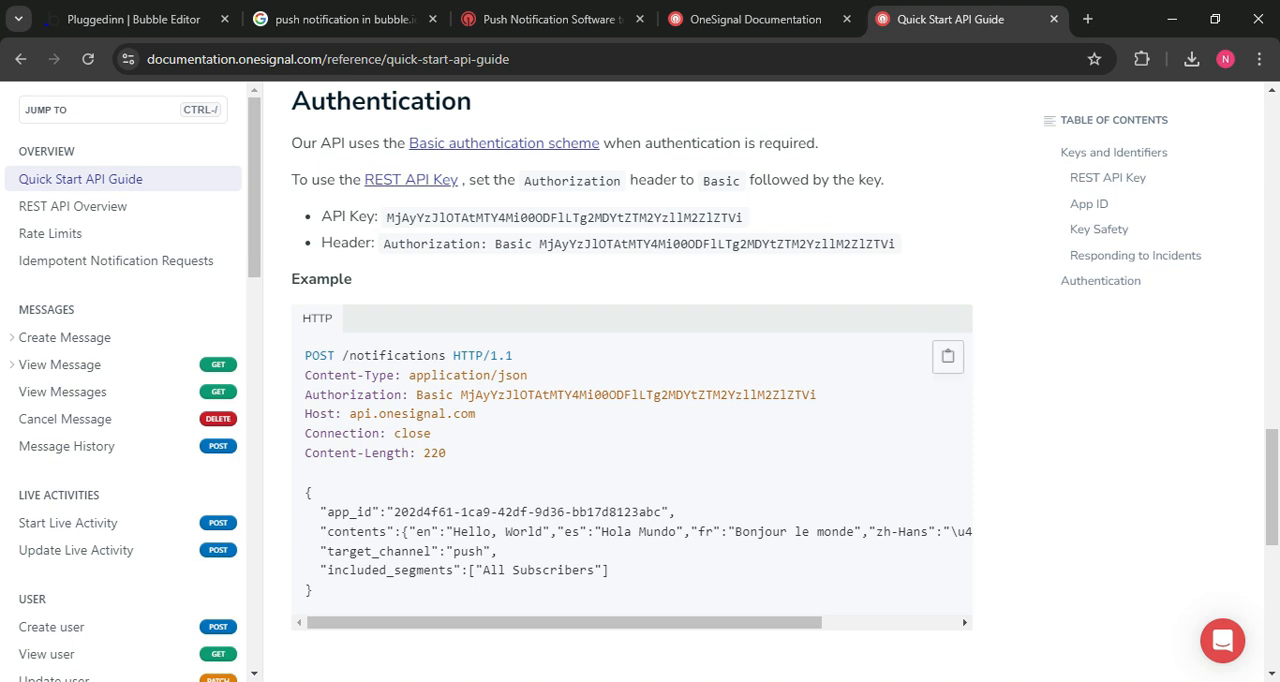
{"action": "left_click", "coordinate": [755, 19]}
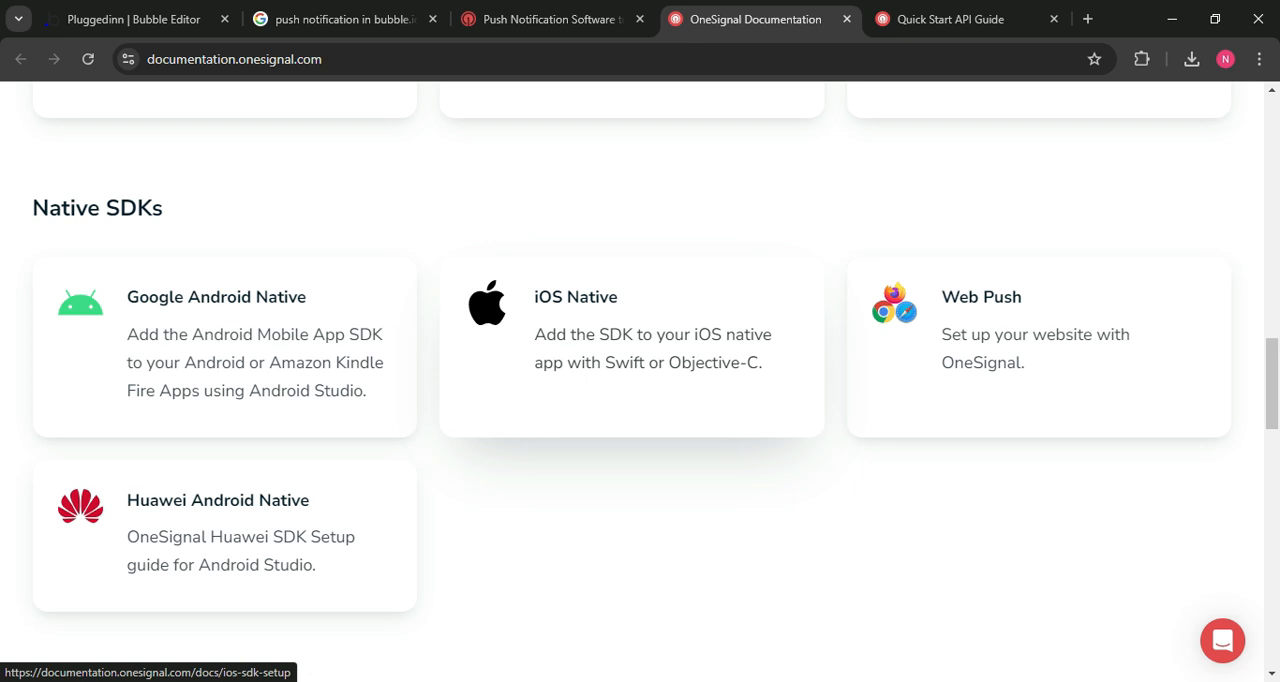
{"action": "mouse_move", "coordinate": [948, 19]}
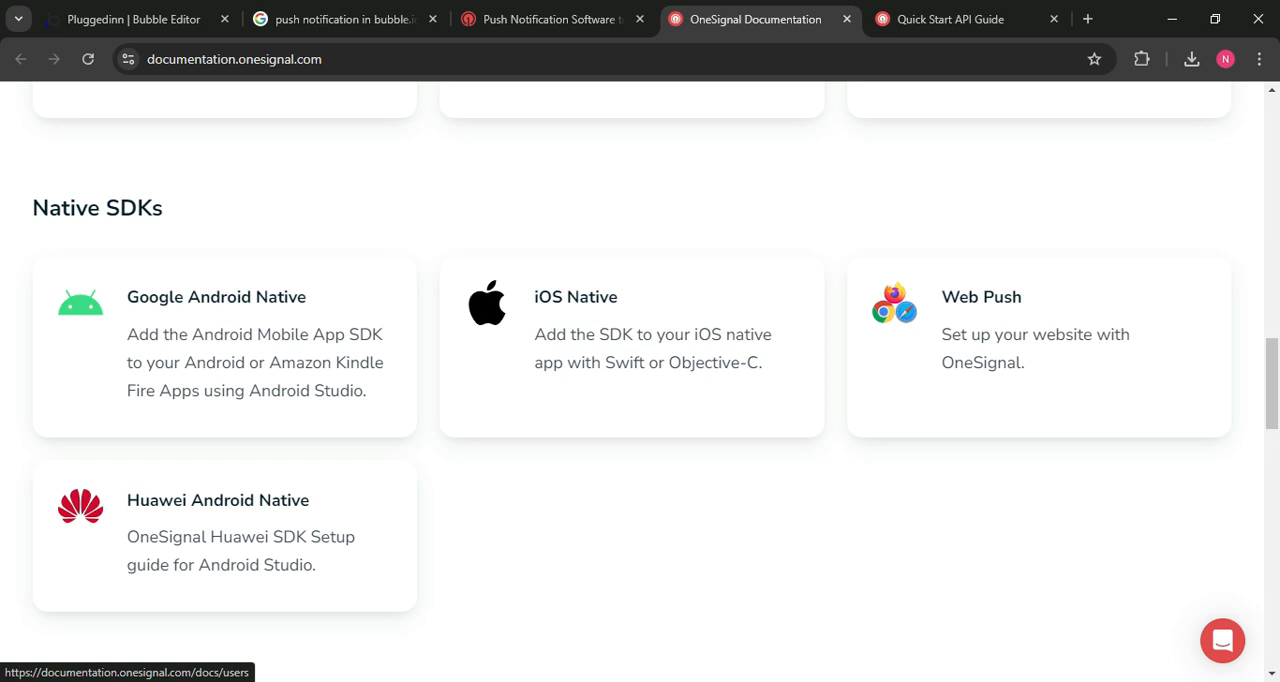
{"action": "left_click", "coordinate": [130, 19]}
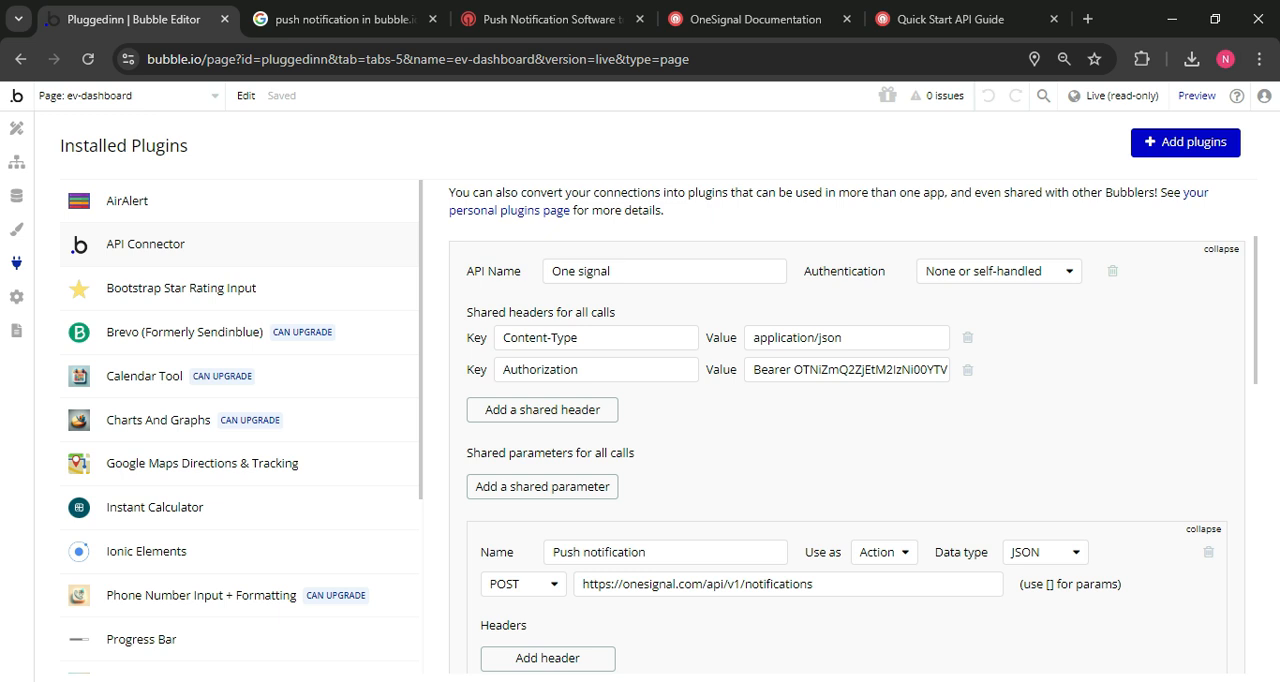
{"action": "scroll", "scroll_direction": "down", "scroll_amount": 3}
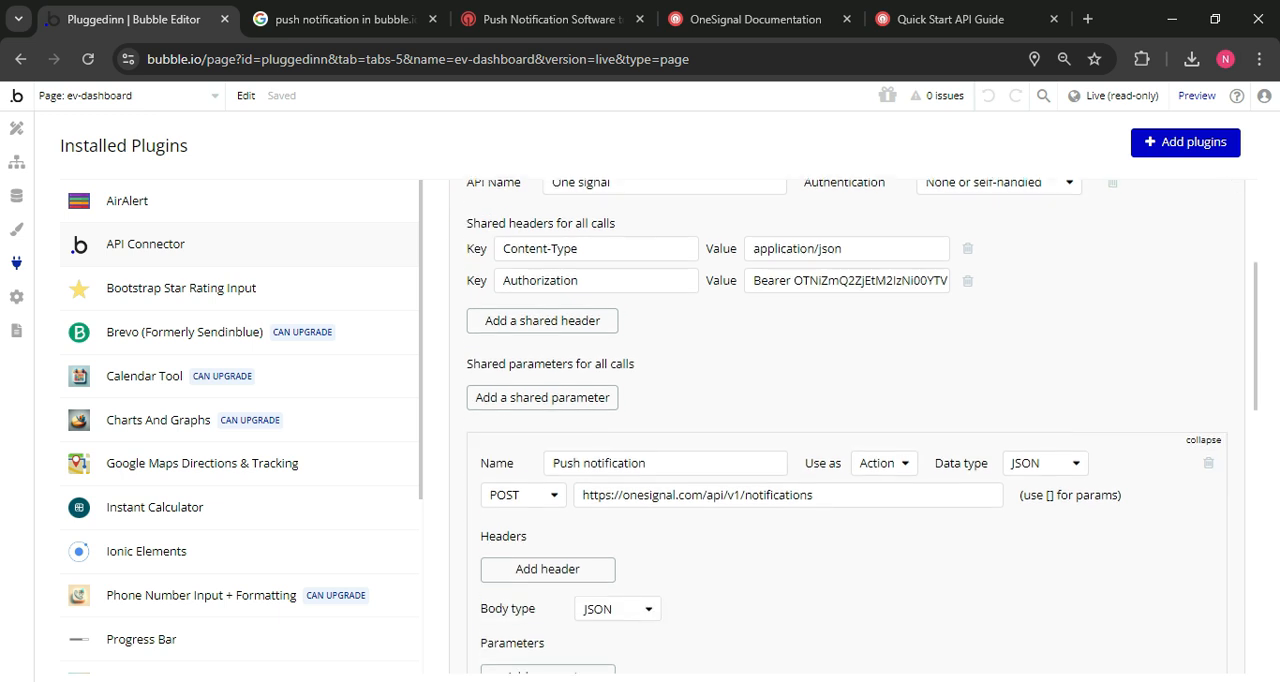
{"action": "scroll", "scroll_direction": "down", "scroll_amount": 3}
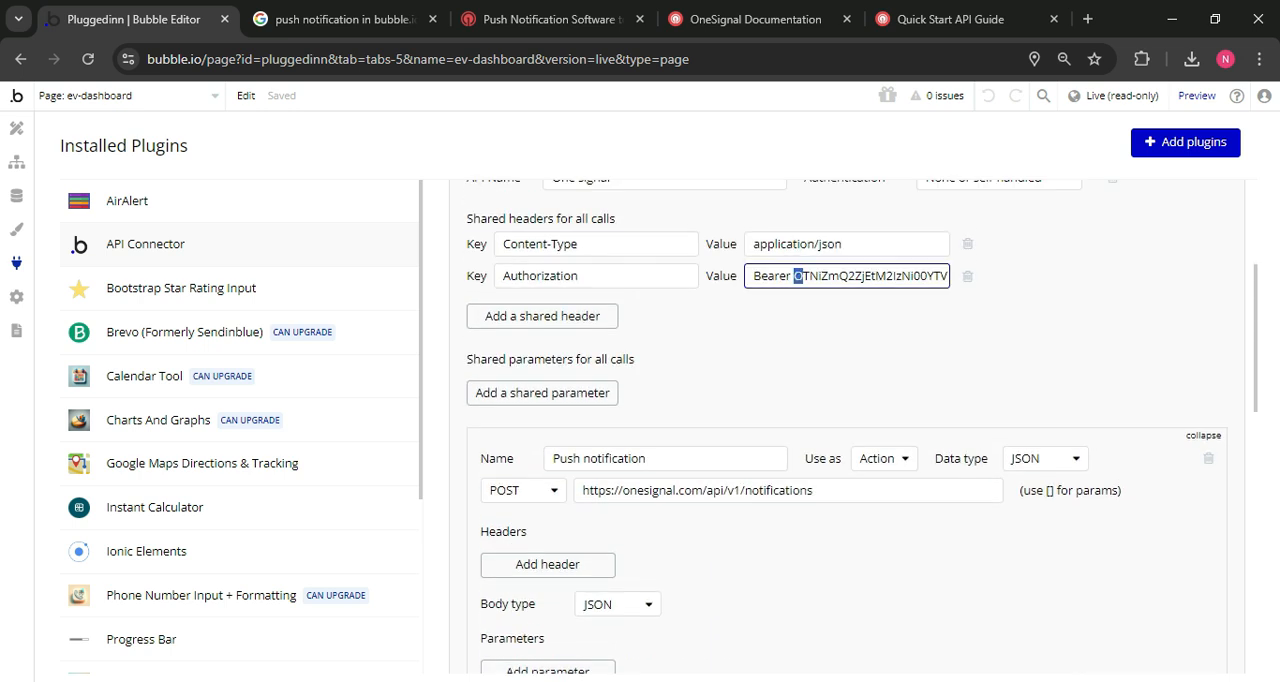
{"action": "scroll", "scroll_direction": "down", "scroll_amount": 3}
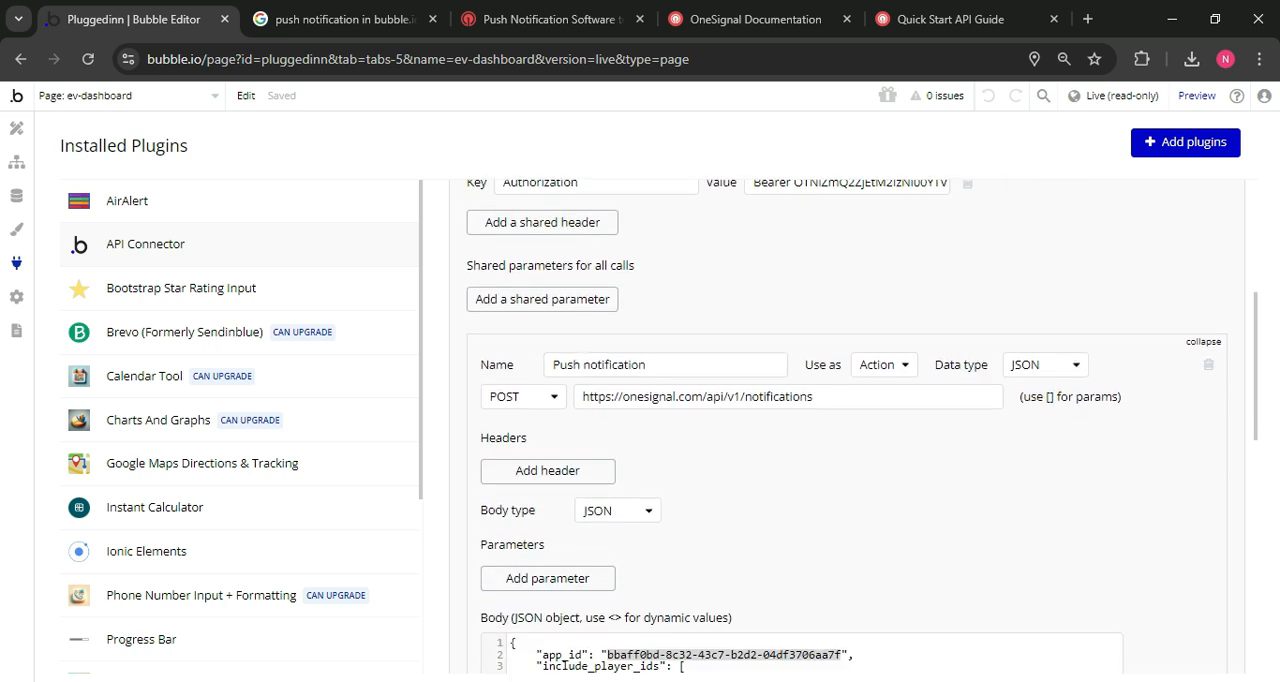
{"action": "scroll", "scroll_direction": "down", "scroll_amount": 3}
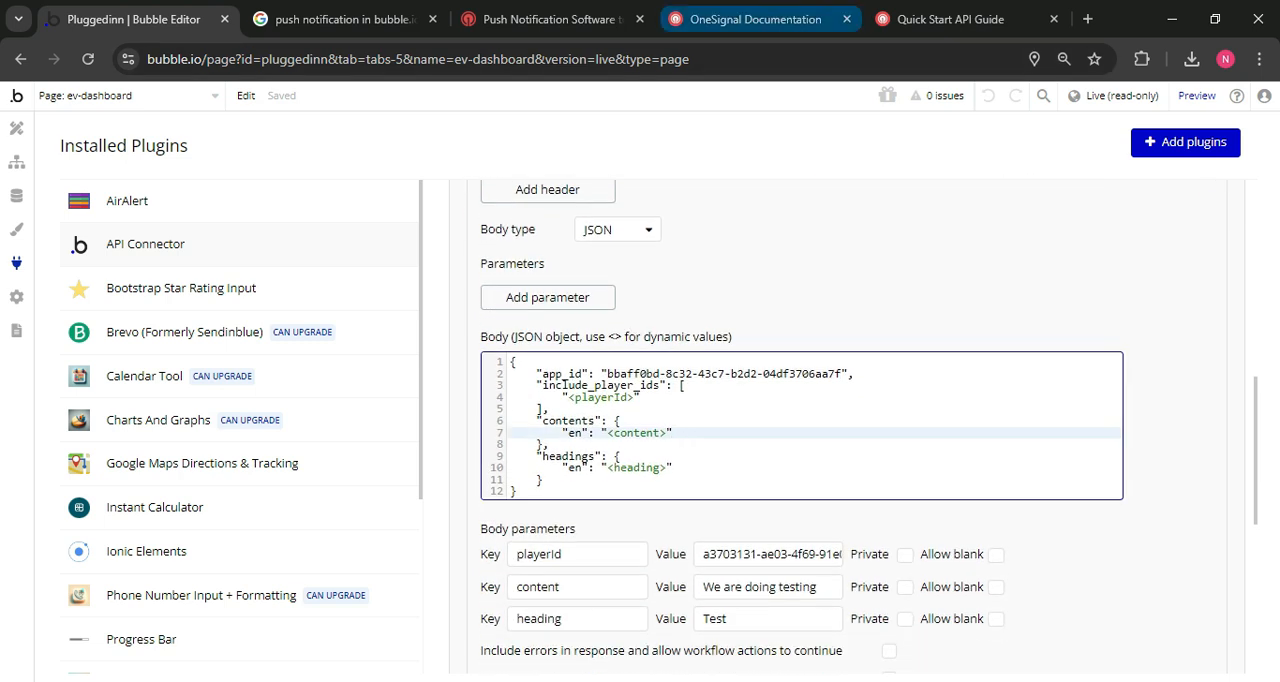
{"action": "left_click", "coordinate": [948, 19]}
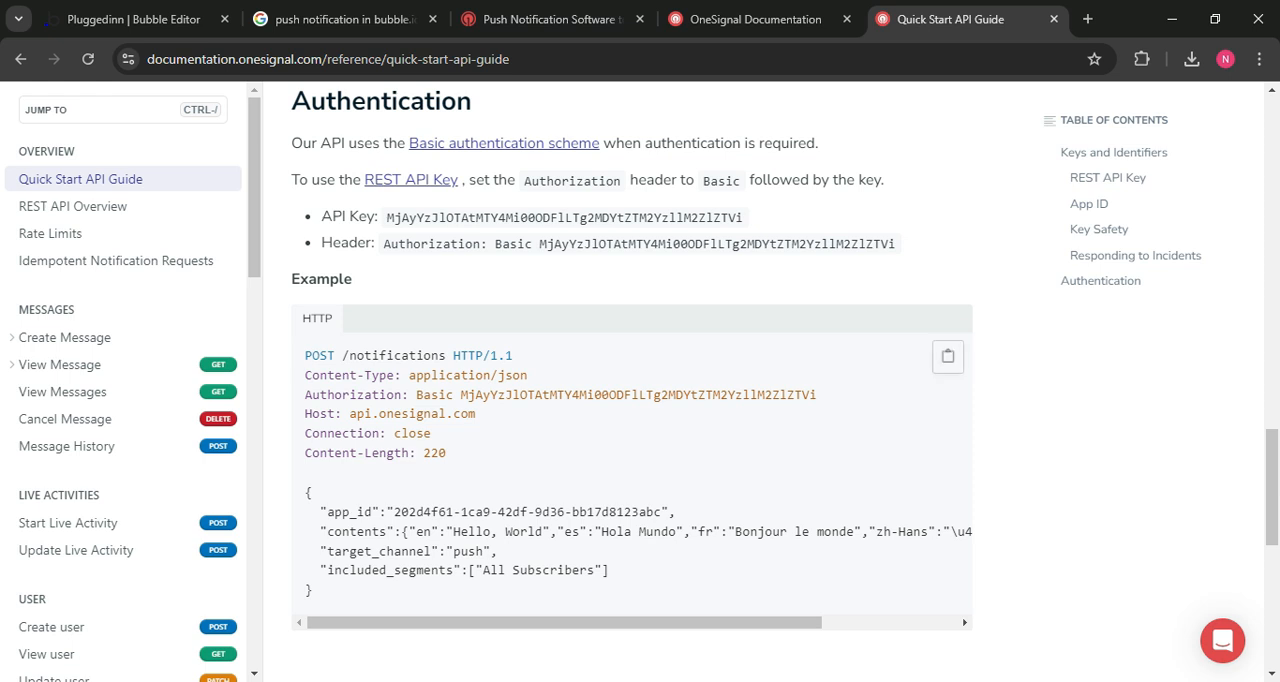
{"action": "left_click", "coordinate": [345, 19]}
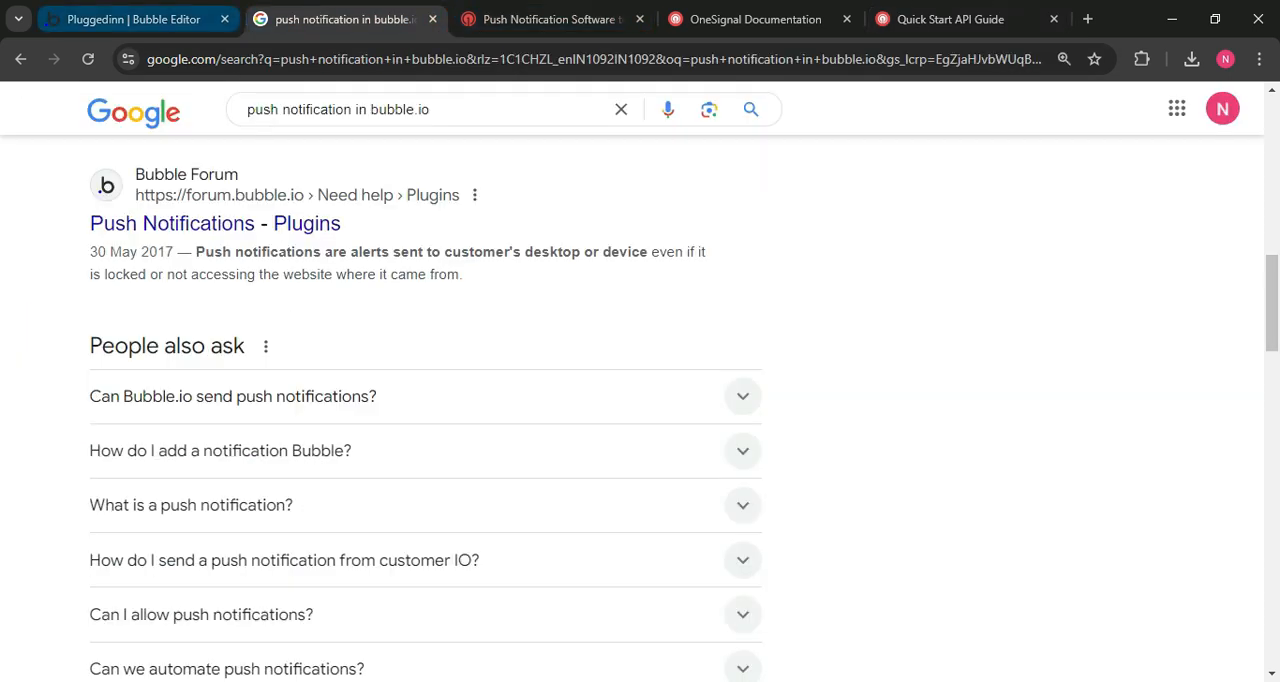
{"action": "left_click", "coordinate": [135, 19]}
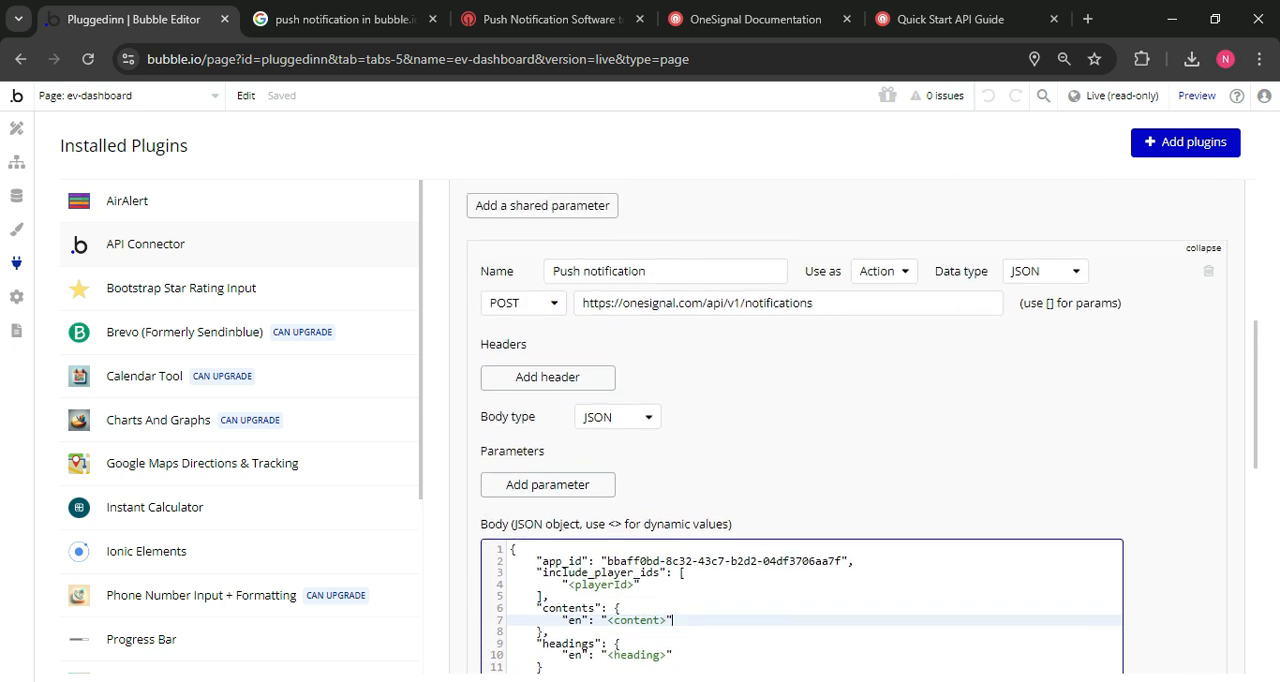
Step: Check the Push notification call's body parameters and test playerId, then return to ev-dashboard design
{"action": "scroll", "scroll_direction": "down", "scroll_amount": 3}
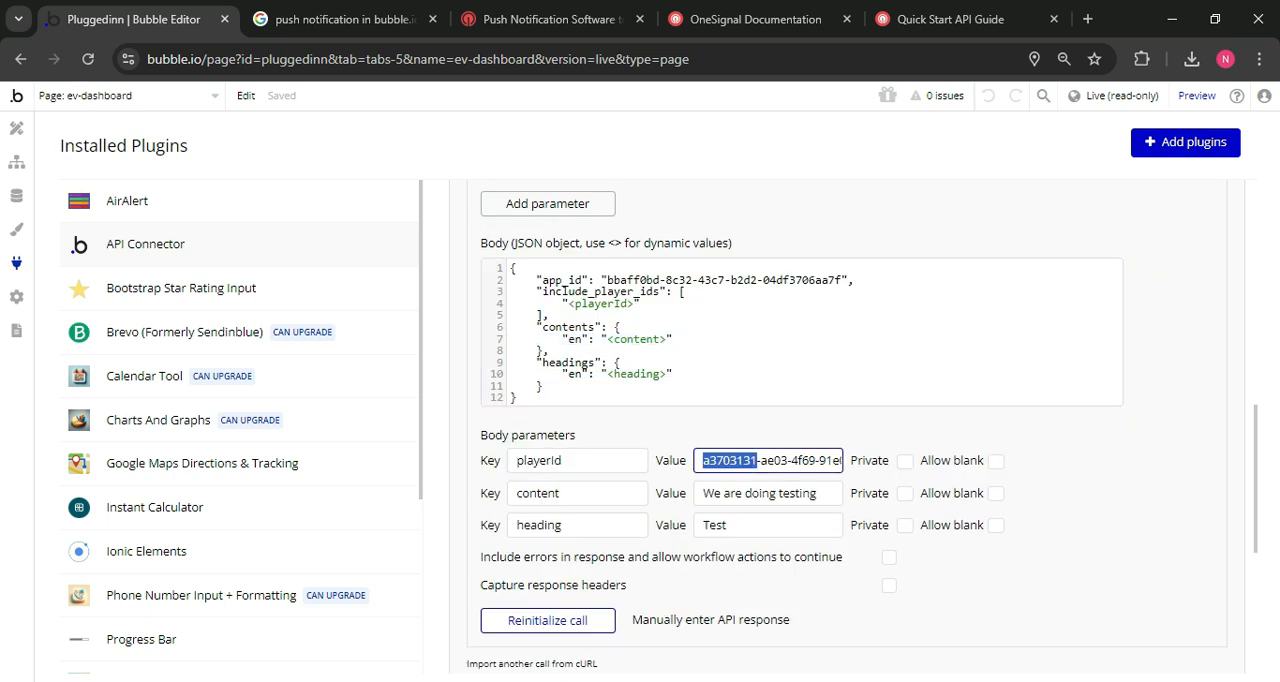
{"action": "left_click", "coordinate": [768, 492]}
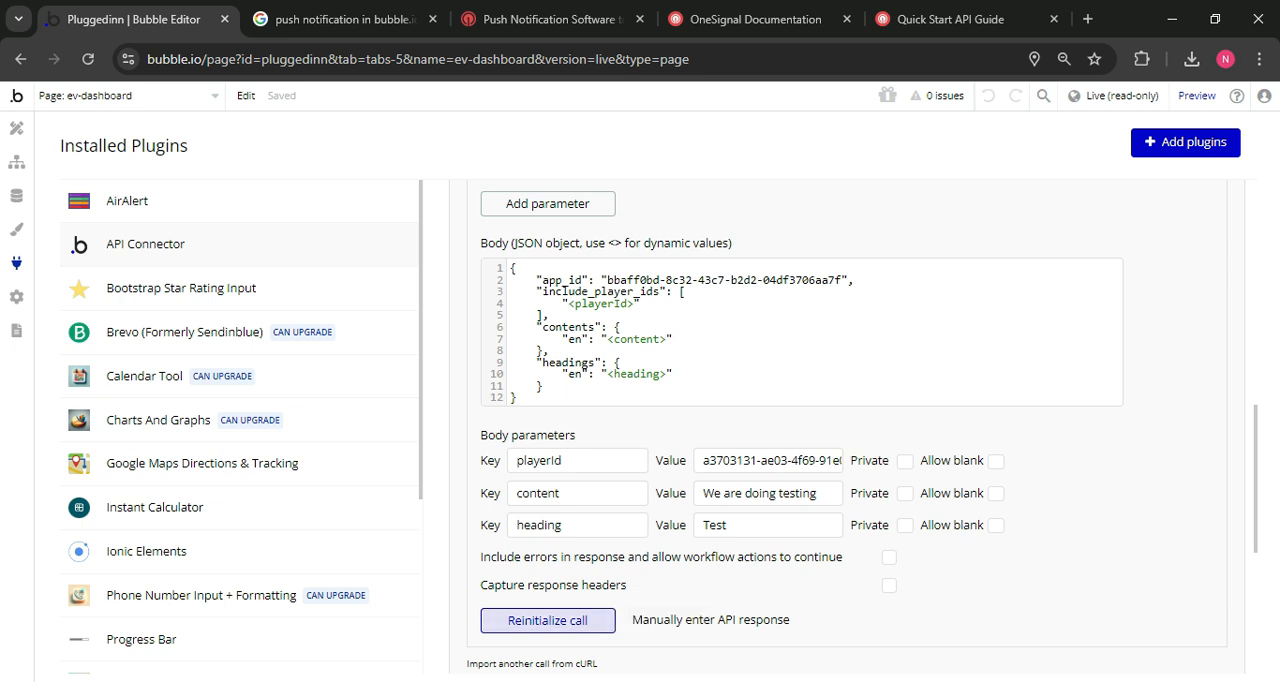
{"action": "left_click", "coordinate": [547, 620]}
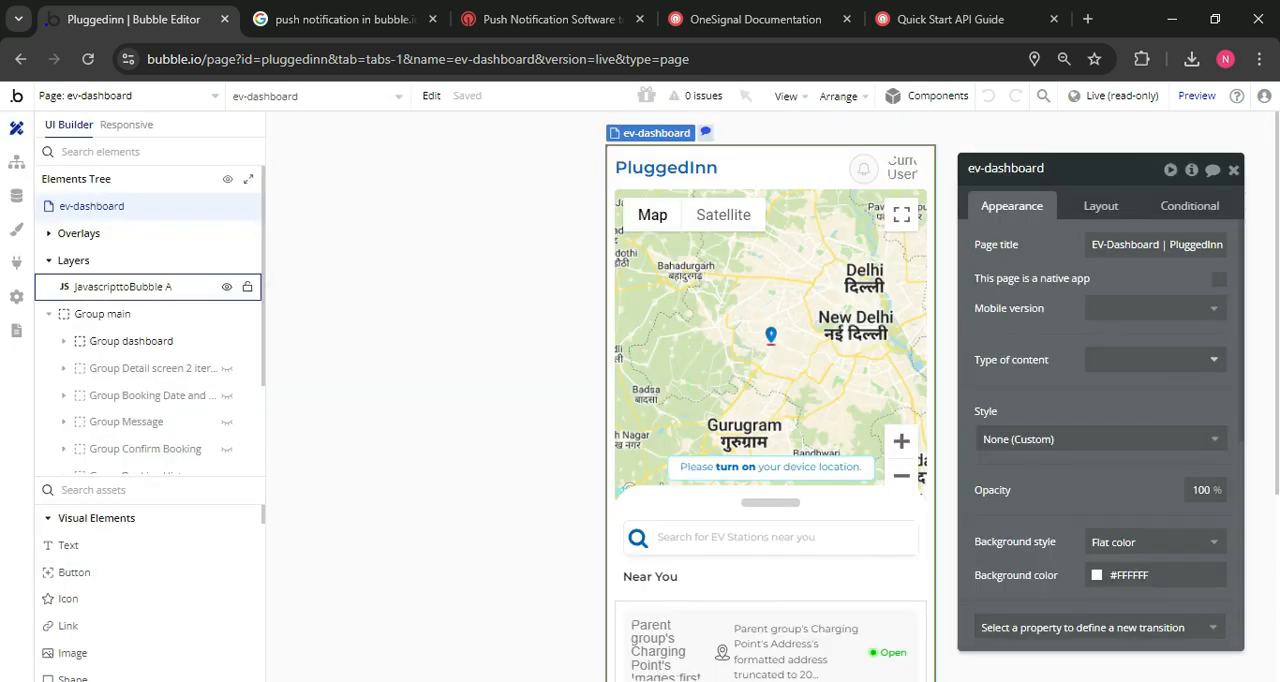
Step: Inspect JavascripttoBubble A's player suffix, trigger event and published text value settings
{"action": "left_click", "coordinate": [122, 286]}
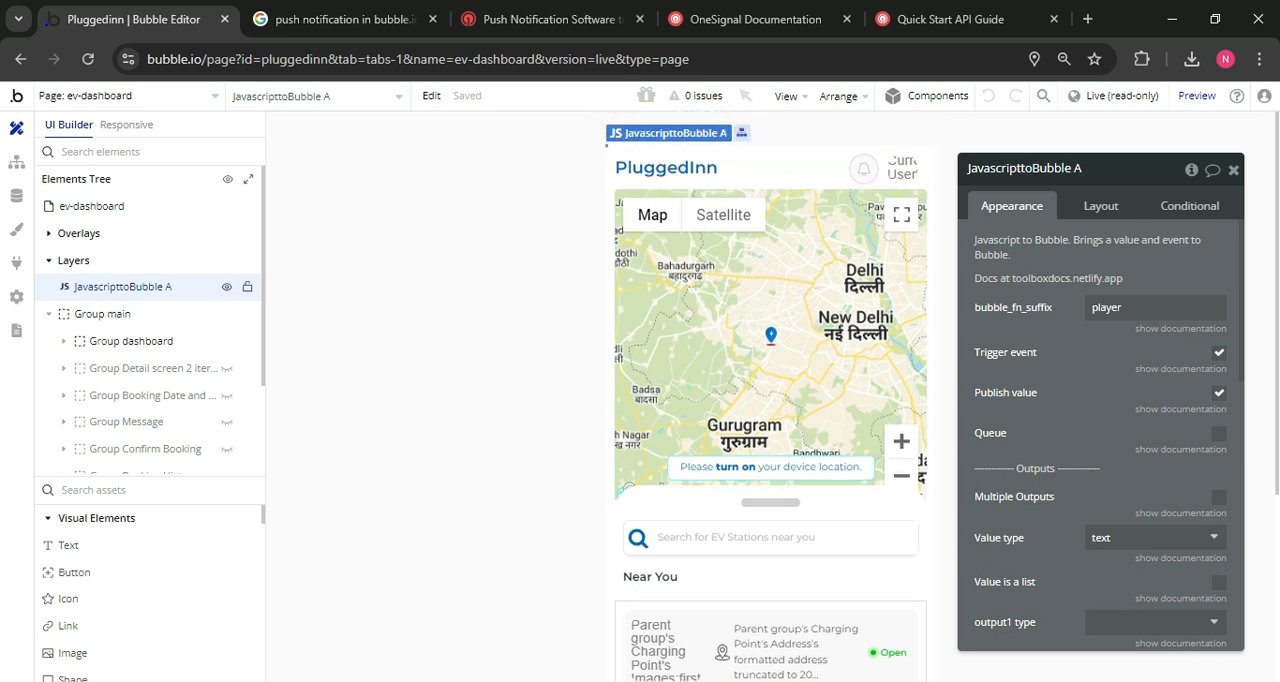
{"action": "left_click", "coordinate": [130, 341]}
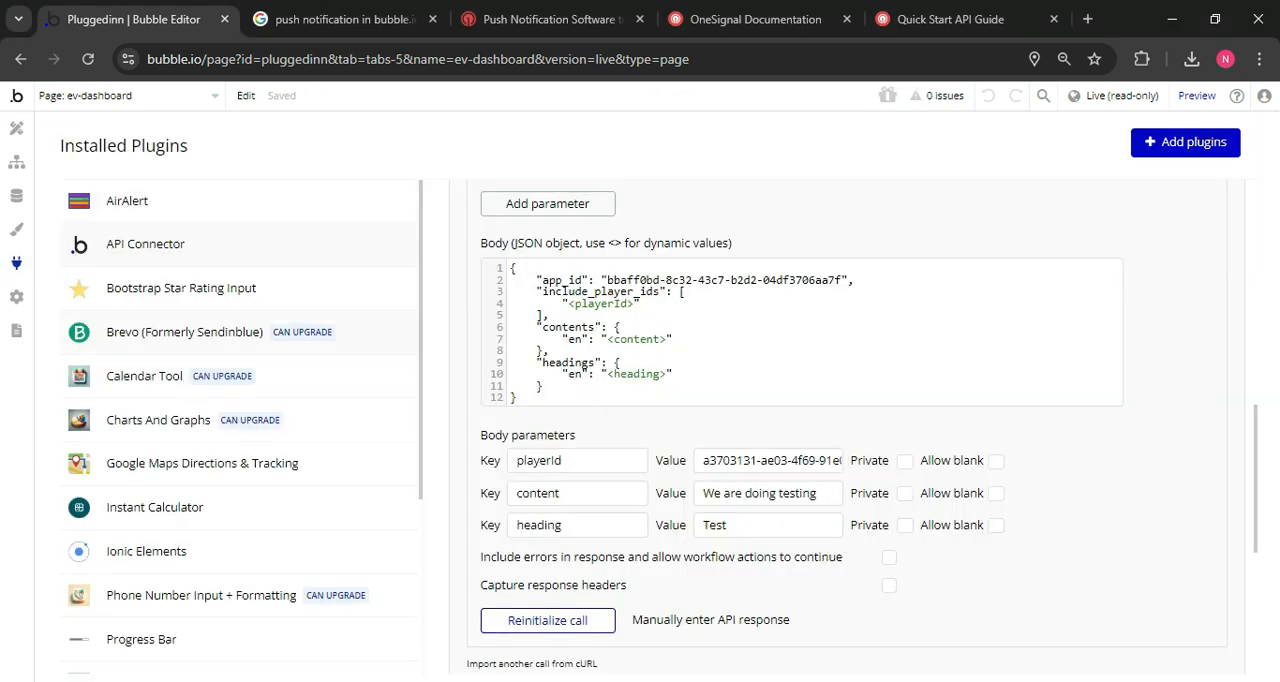
{"action": "scroll", "scroll_direction": "down", "scroll_amount": 3}
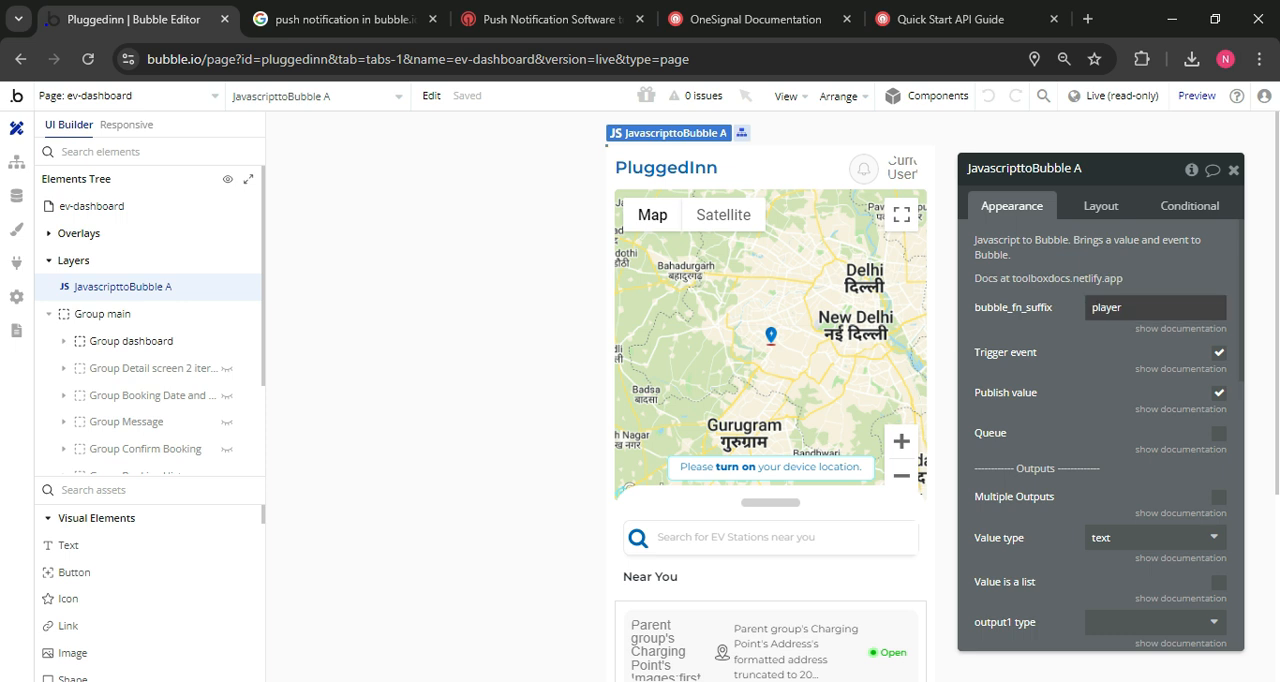
{"action": "mouse_move", "coordinate": [15, 162]}
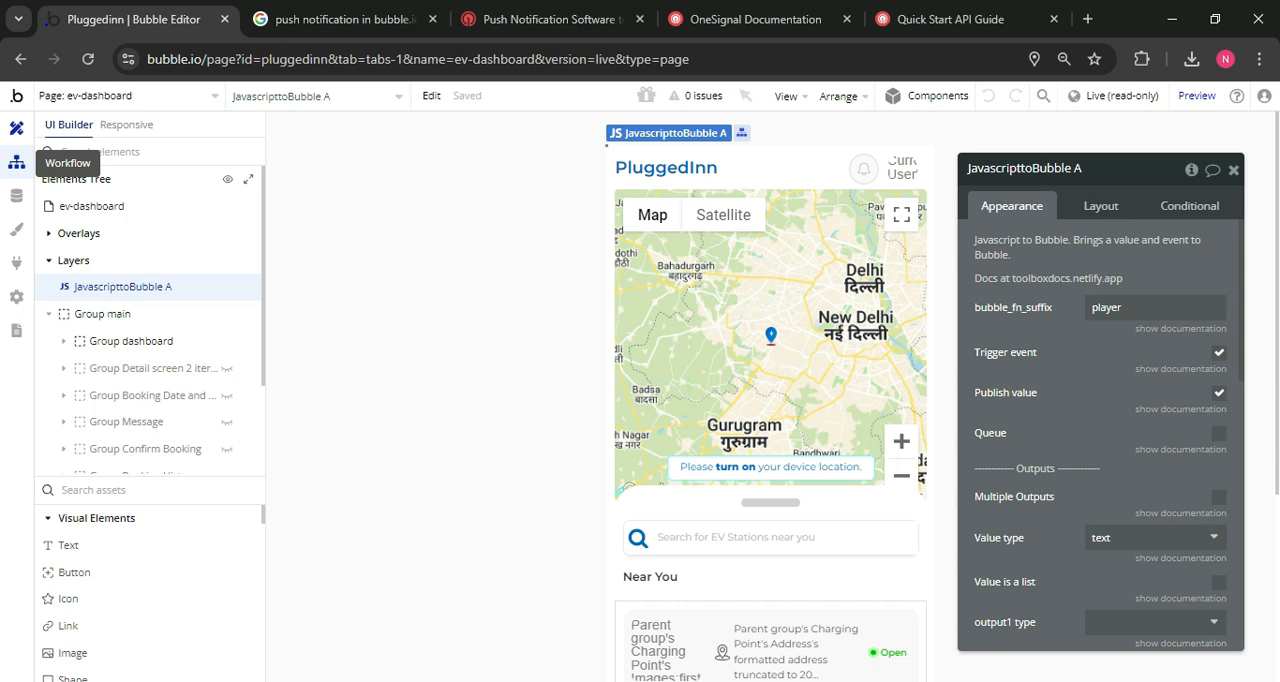
Step: Inspect the 'Page is loaded' Run javascript player ID script and the JavascripttoBubble A event workflow
{"action": "left_click", "coordinate": [16, 162]}
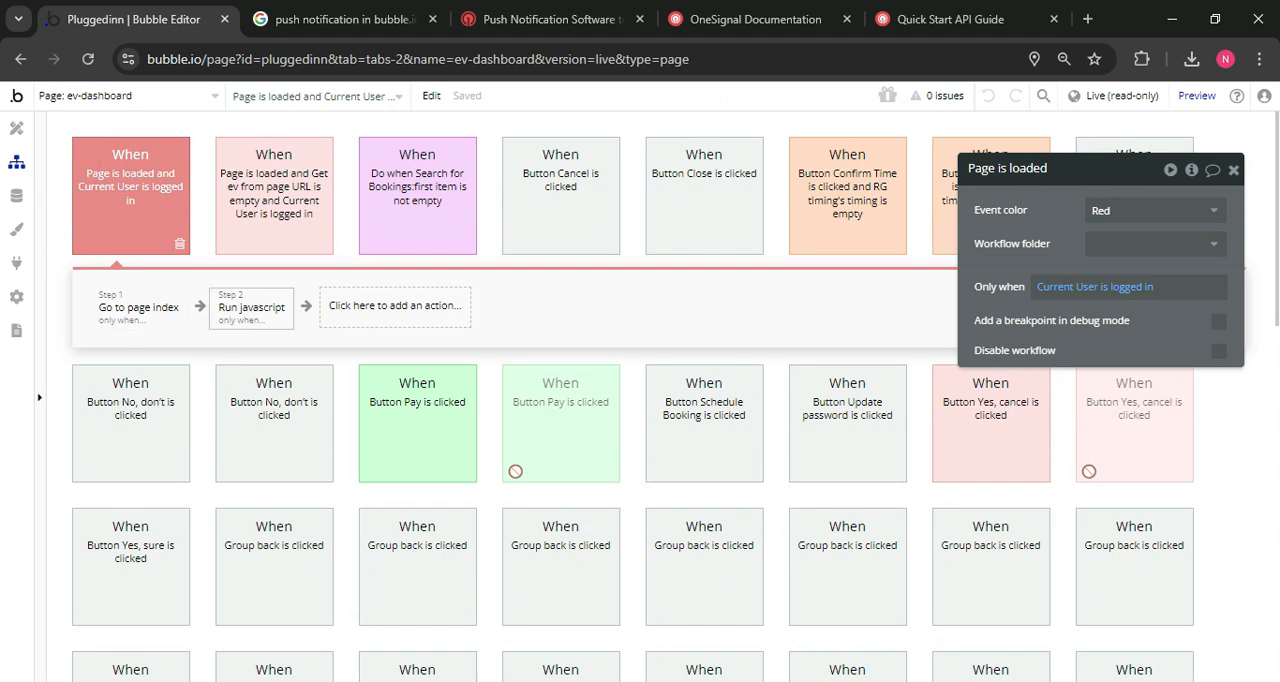
{"action": "left_click", "coordinate": [251, 307]}
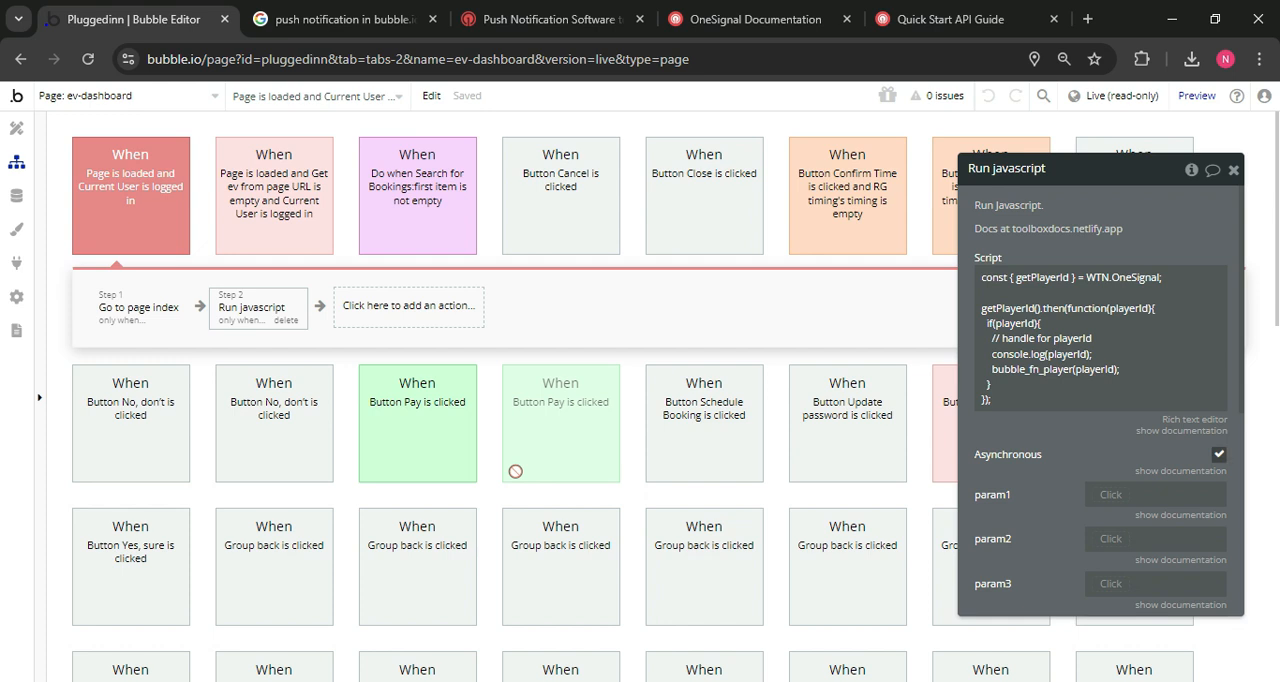
{"action": "scroll", "scroll_direction": "down", "scroll_amount": 3}
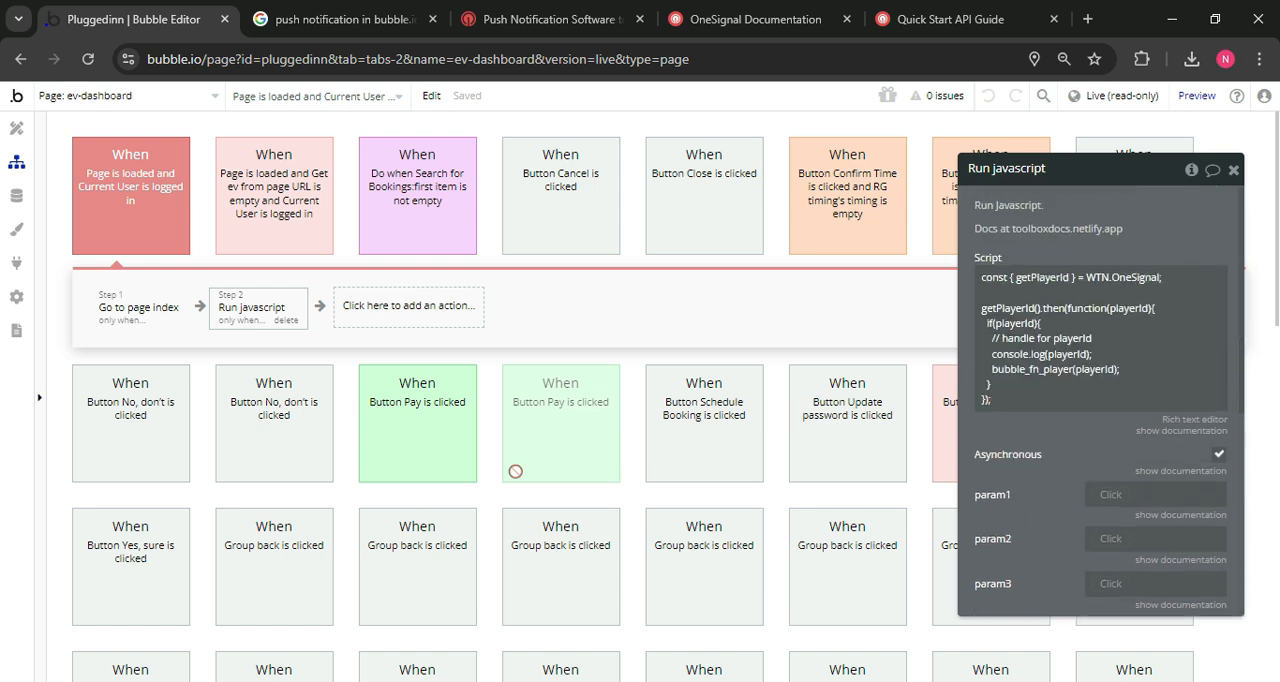
{"action": "scroll", "scroll_direction": "down", "scroll_amount": 3}
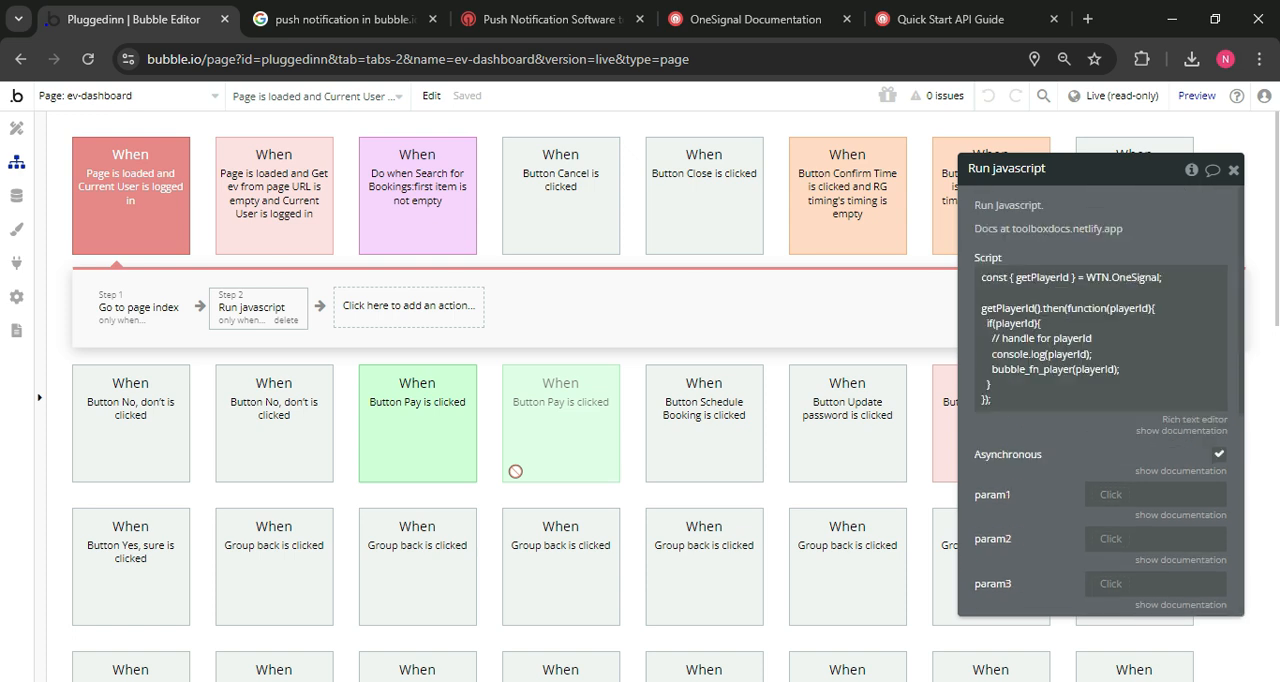
{"action": "scroll", "scroll_direction": "down", "scroll_amount": 3}
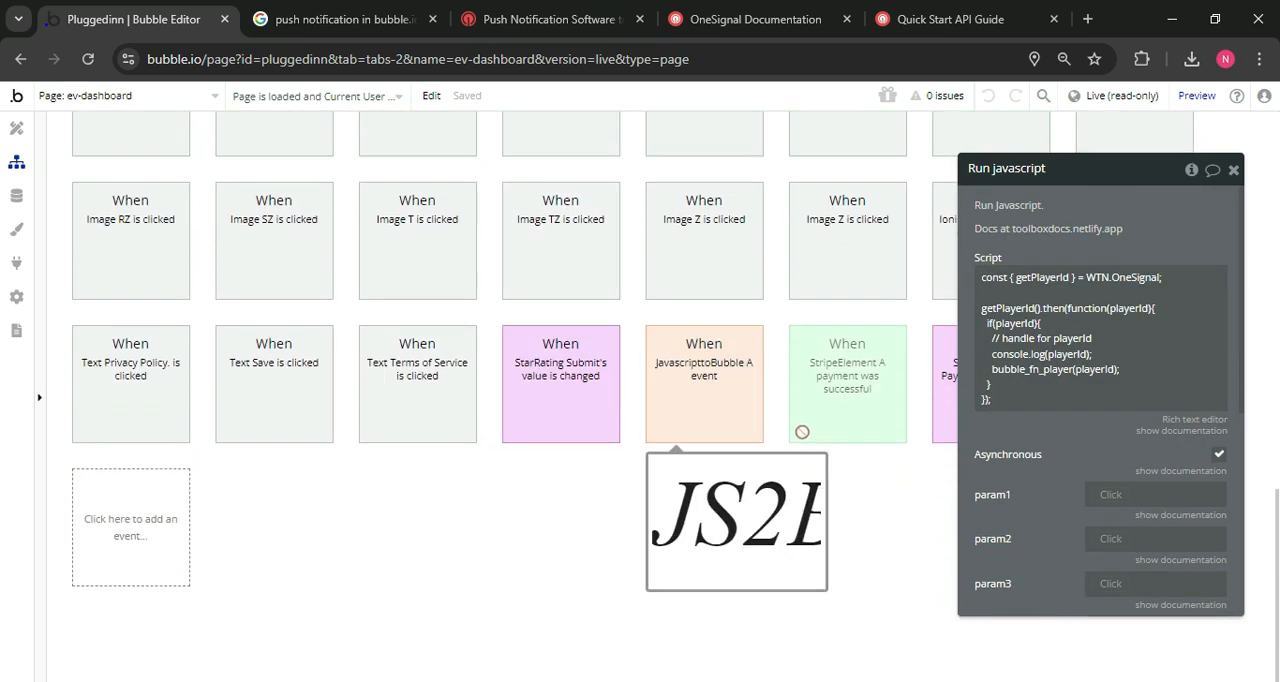
{"action": "left_click", "coordinate": [703, 383]}
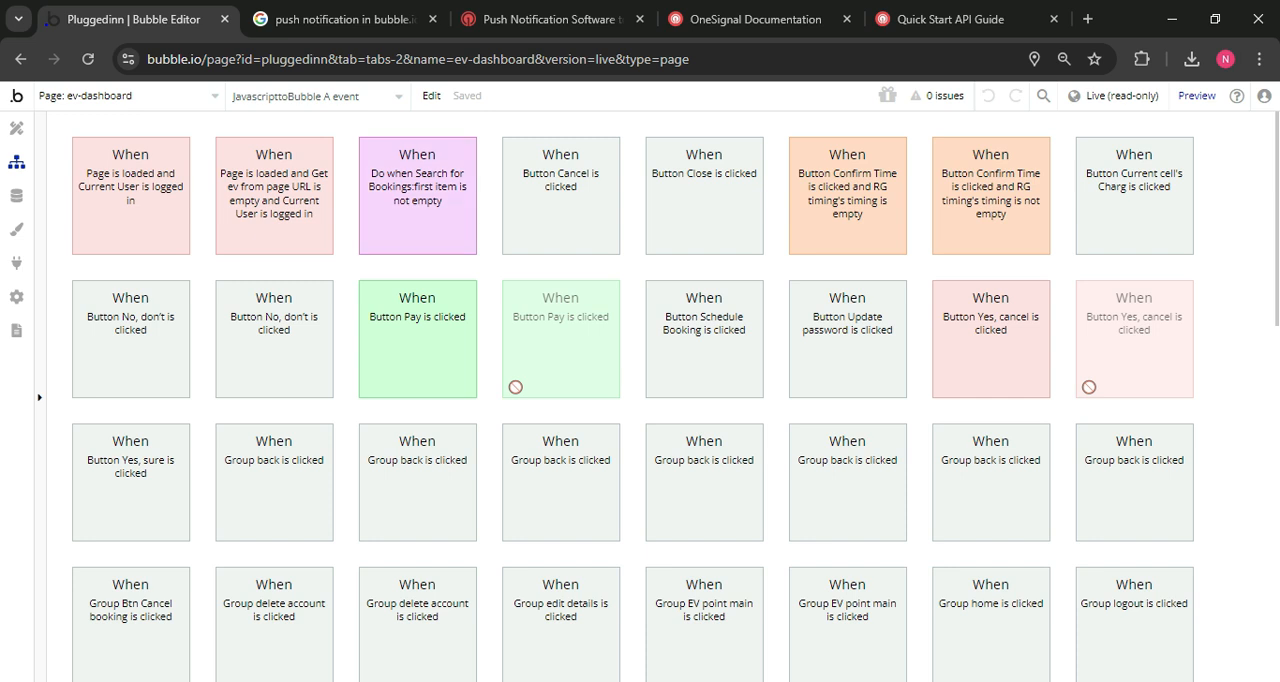
Step: Open 'Button Yes, cancel is clicked' and its One signal - Push notification step
{"action": "left_click", "coordinate": [310, 96]}
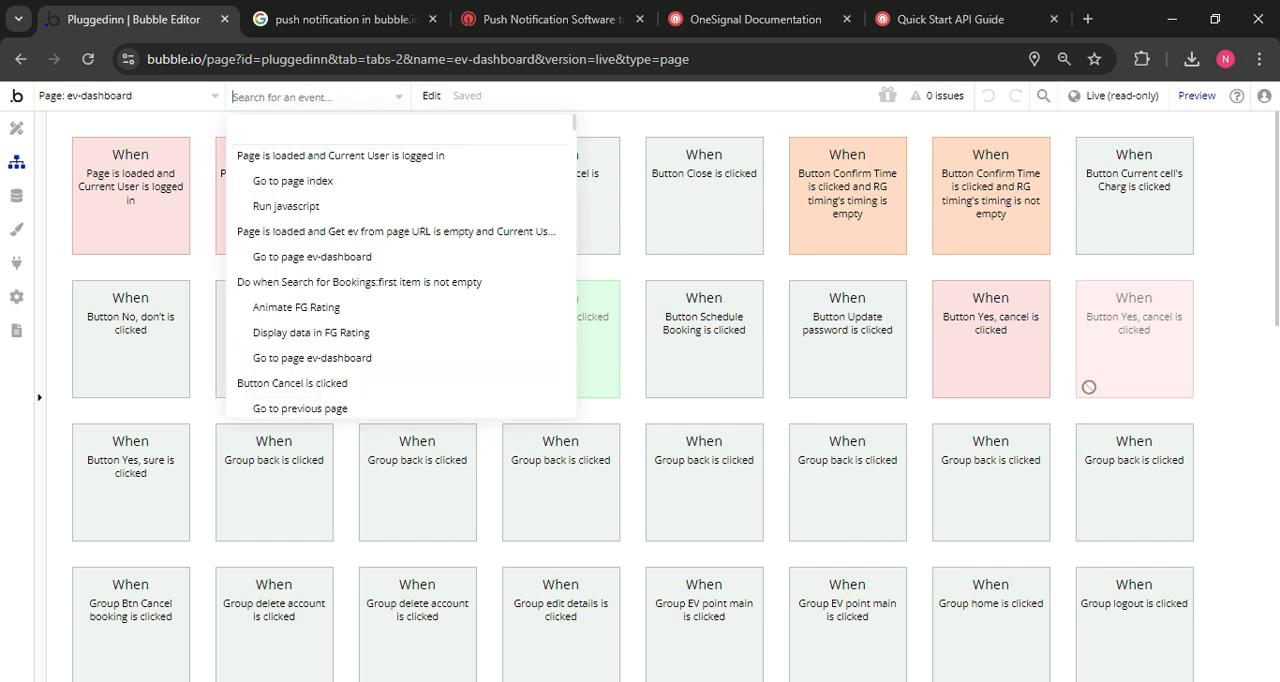
{"action": "type", "text": "no"}
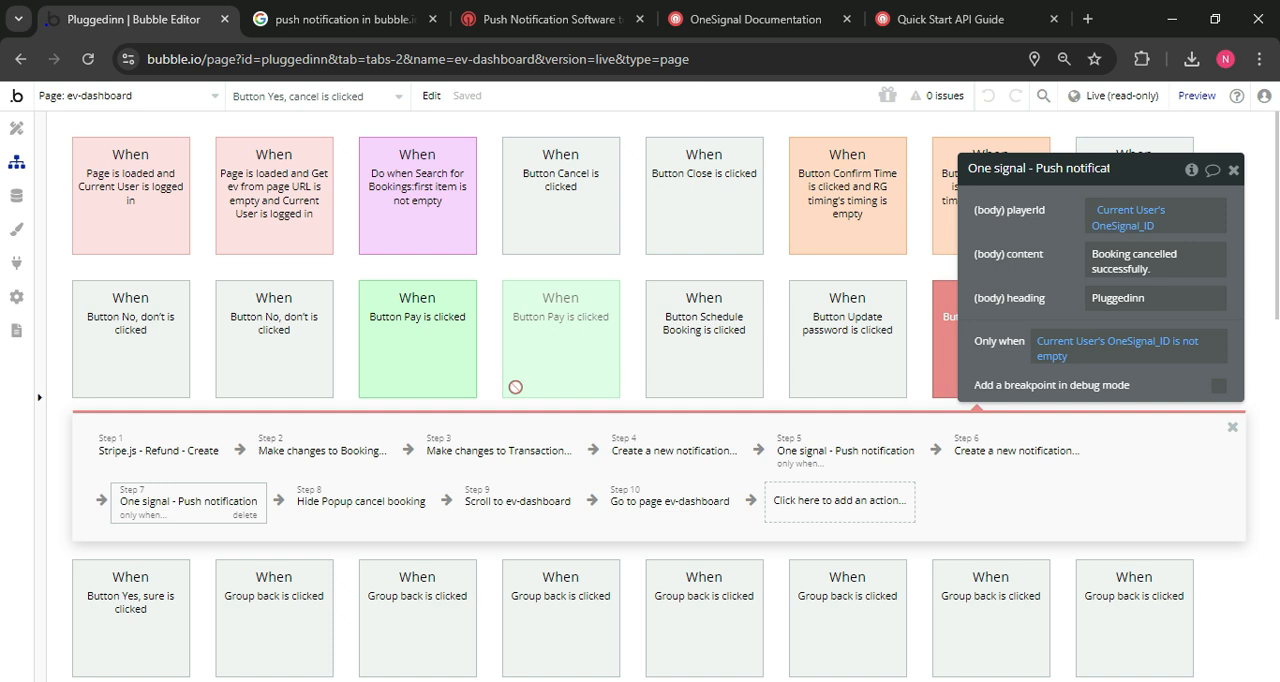
{"action": "left_click", "coordinate": [839, 500]}
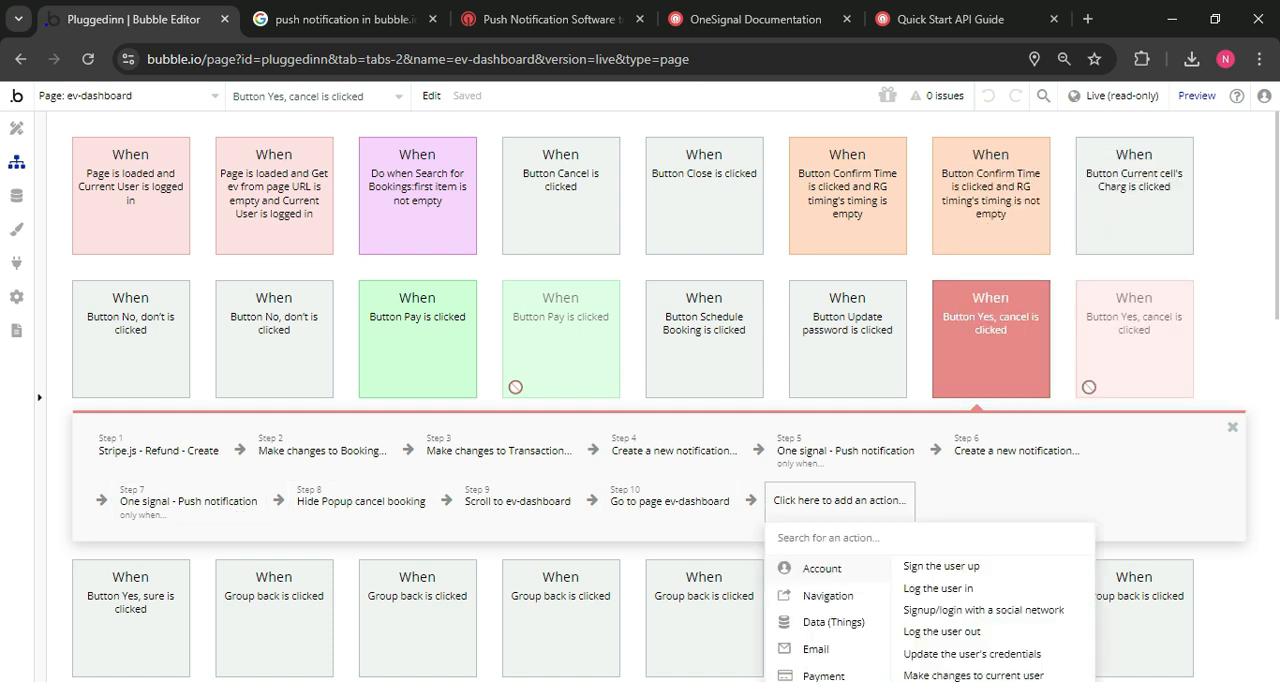
{"action": "type", "text": "d"}
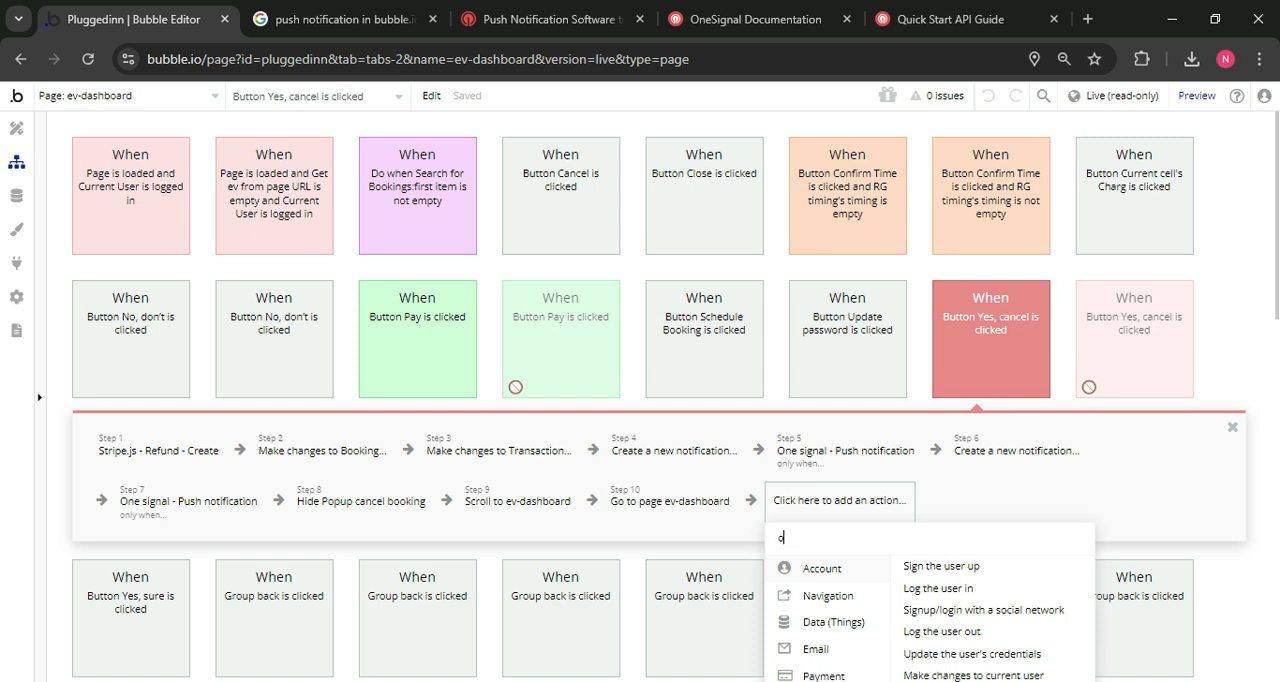
{"action": "type", "text": "ne"}
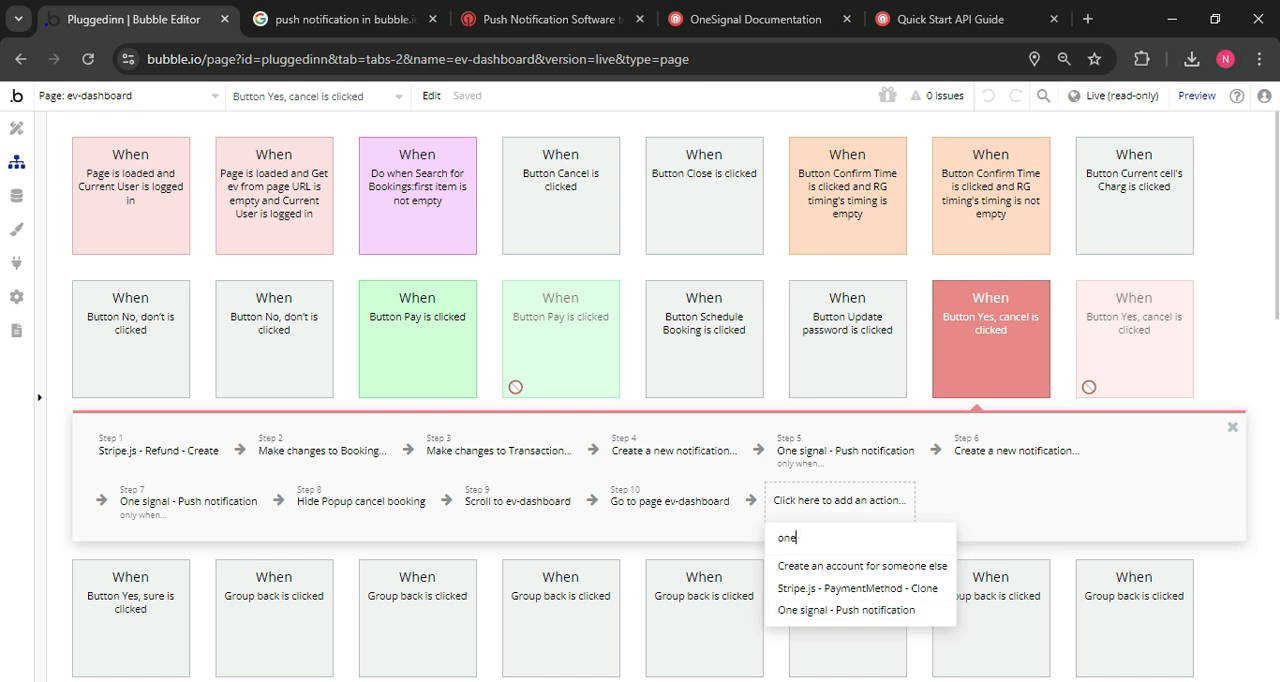
{"action": "left_click", "coordinate": [845, 609]}
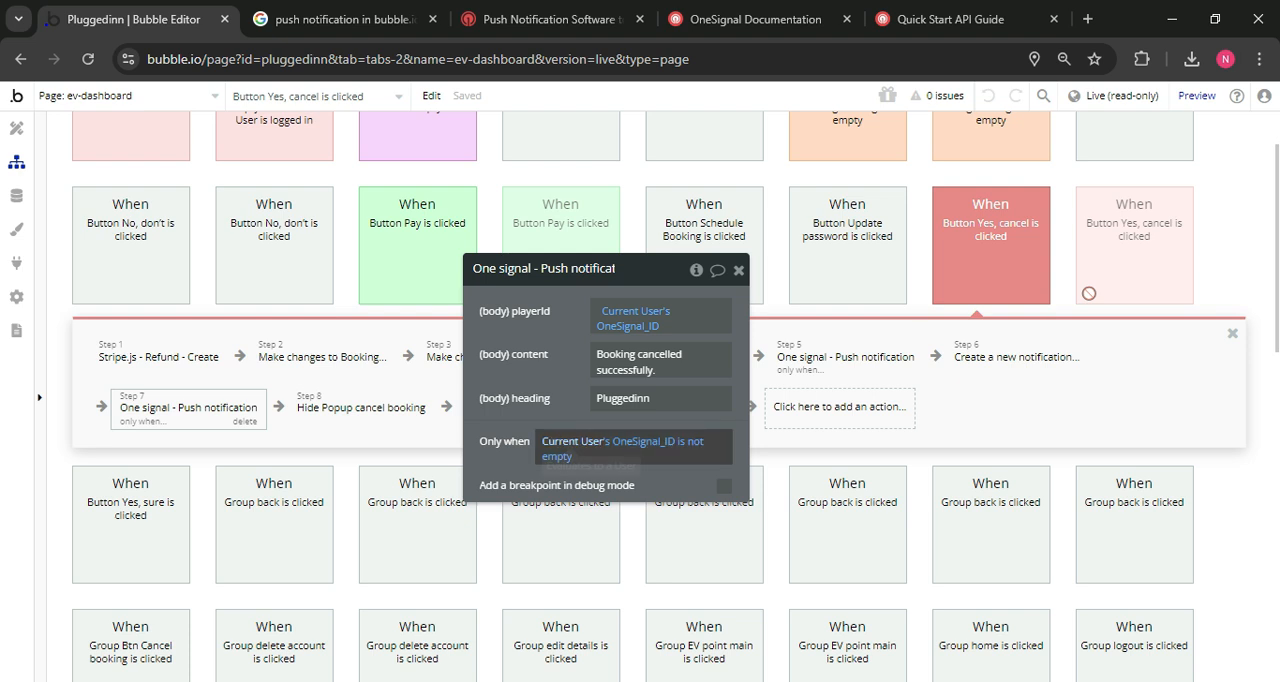
{"action": "mouse_move", "coordinate": [620, 441]}
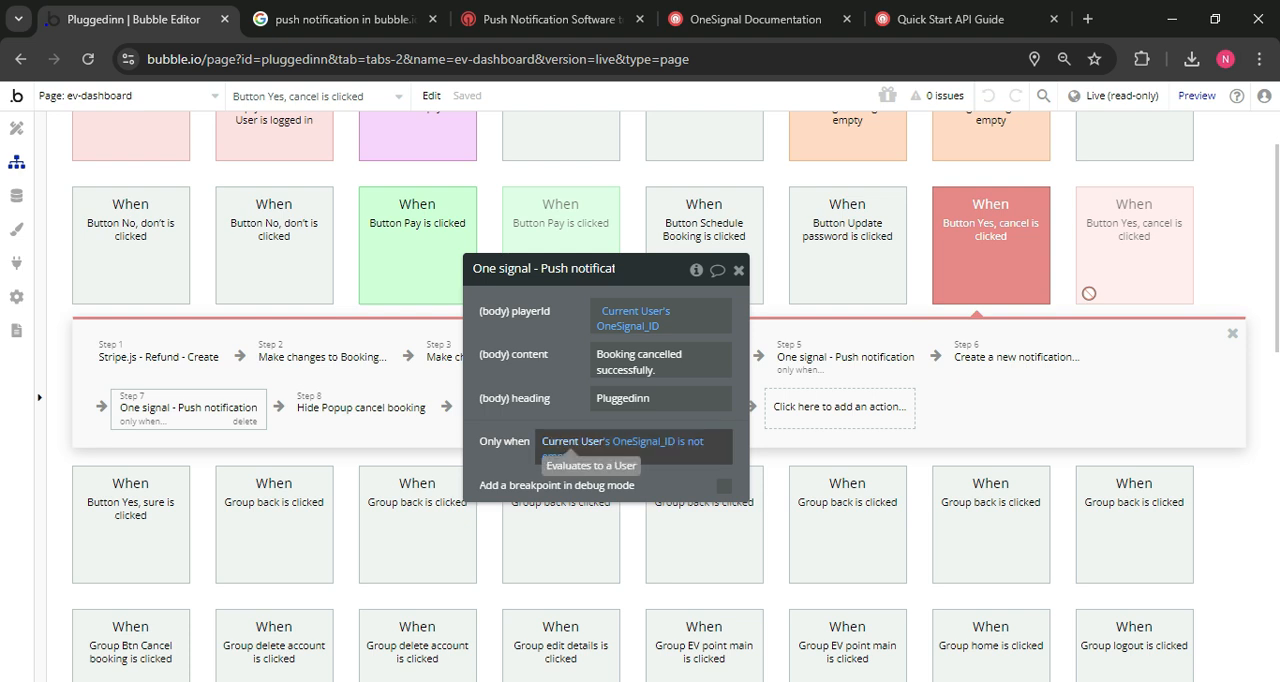